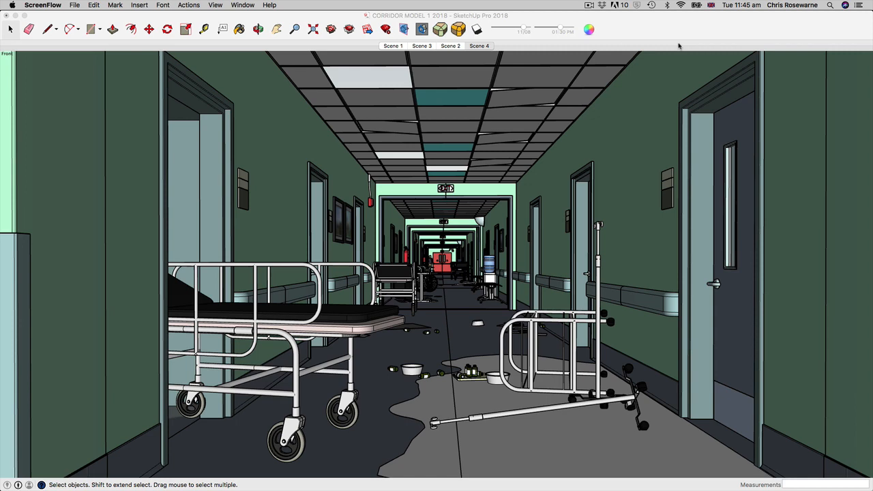
mouse_move(641, 243)
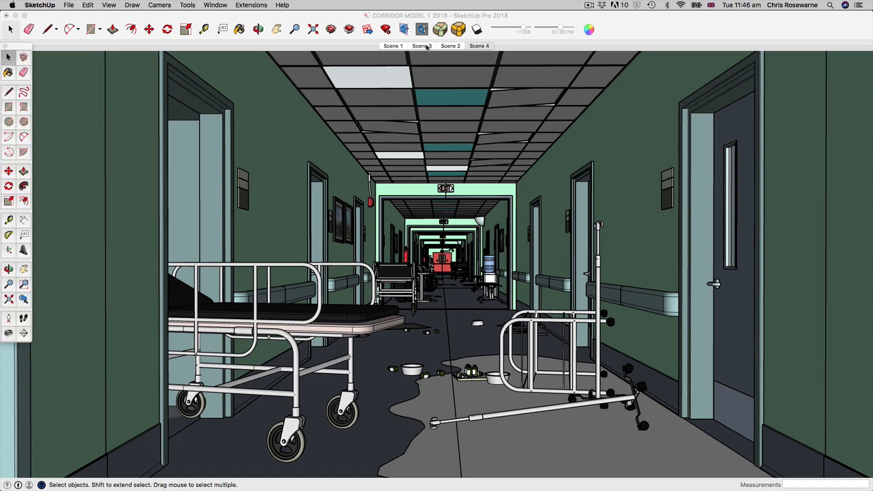
Cycle through the lift lobby, bench corridor and cluttered stretcher corridor scenes.
click(421, 45)
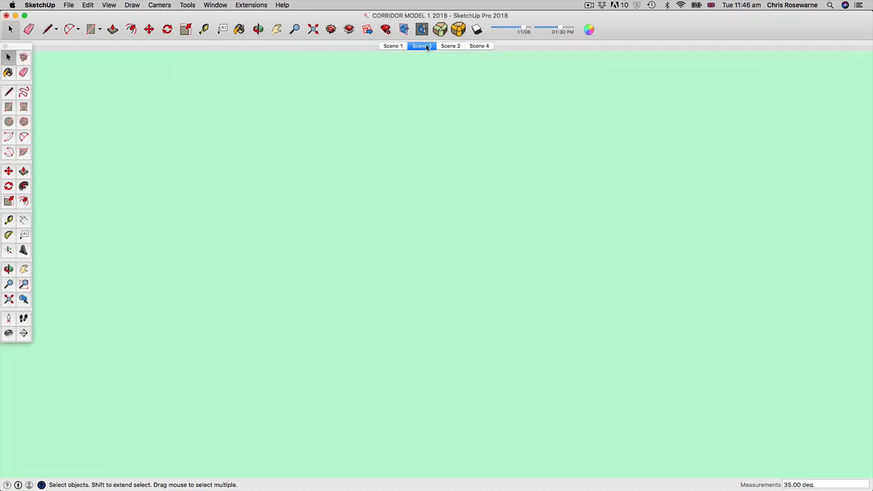
click(450, 46)
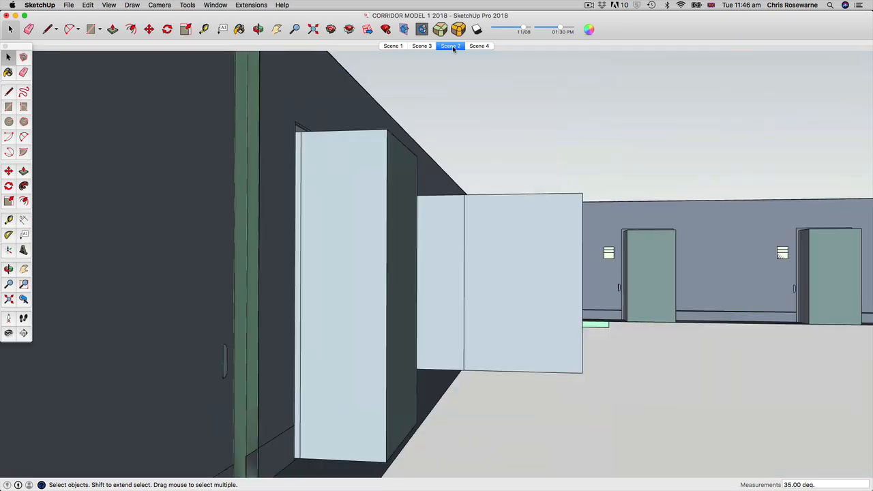
click(450, 46)
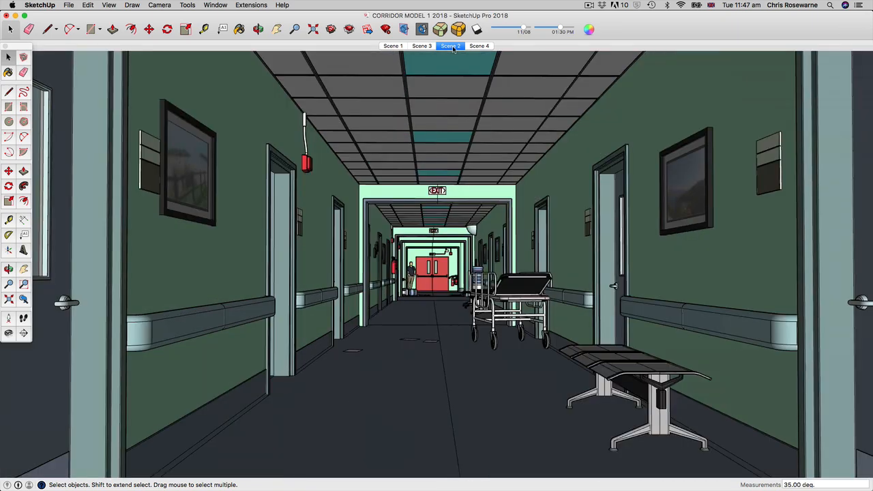
click(479, 45)
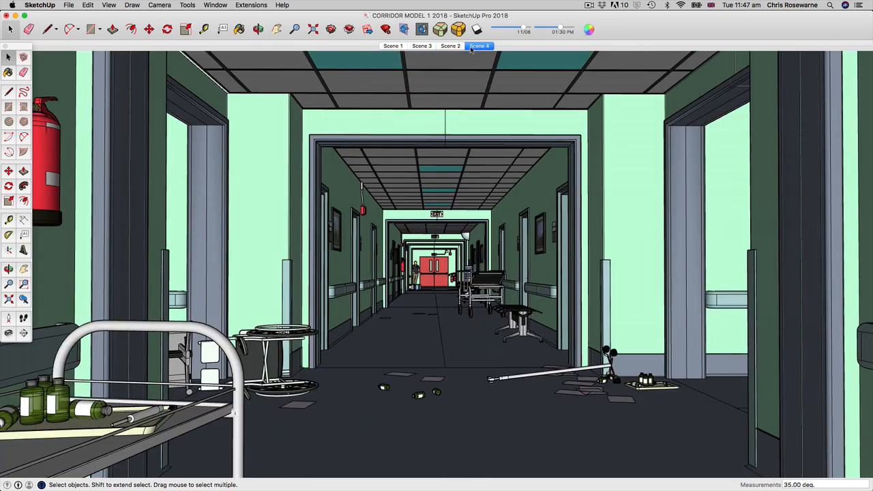
click(479, 46)
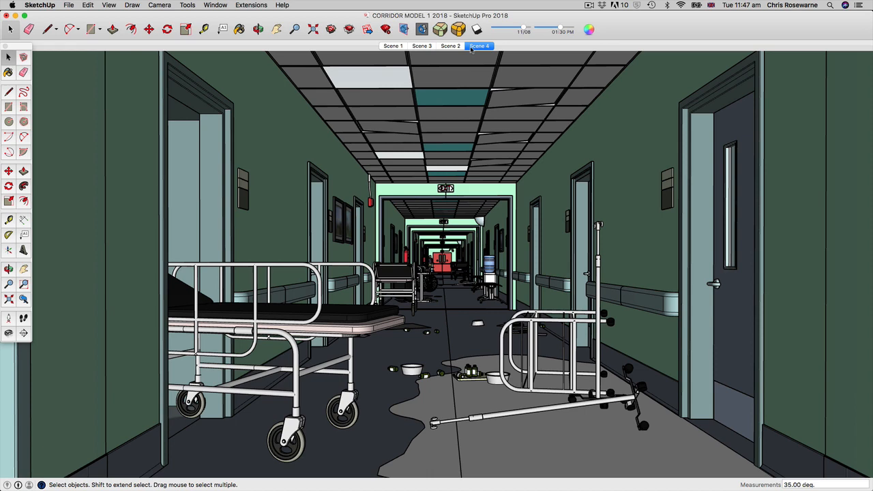
mouse_move(473, 237)
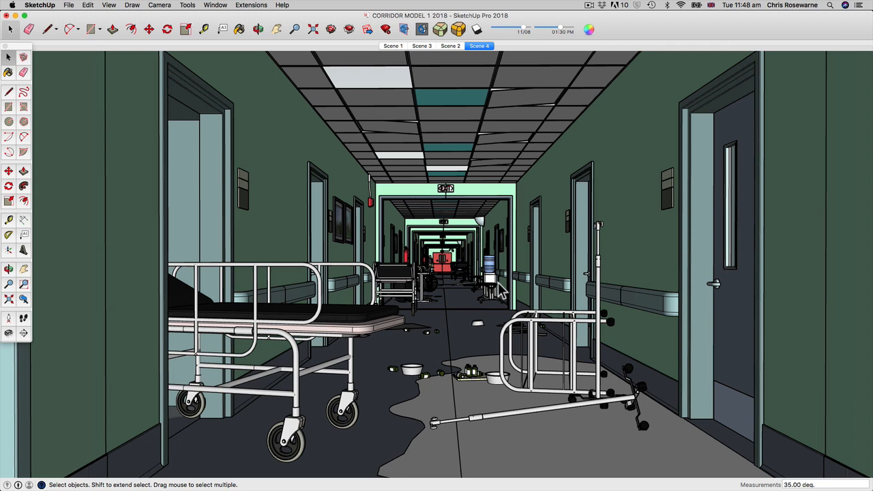
mouse_move(464, 254)
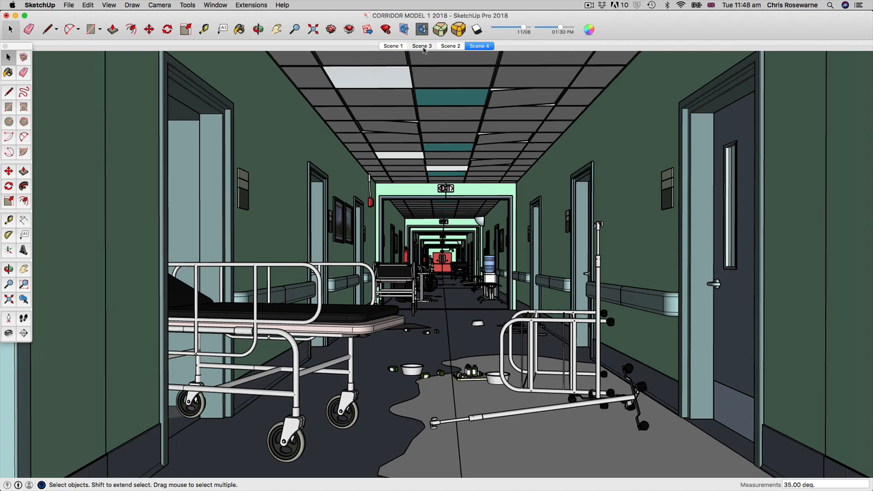
Revisit the red-exit-door lift lobby and bench corridor, then return to Scene 1.
click(421, 46)
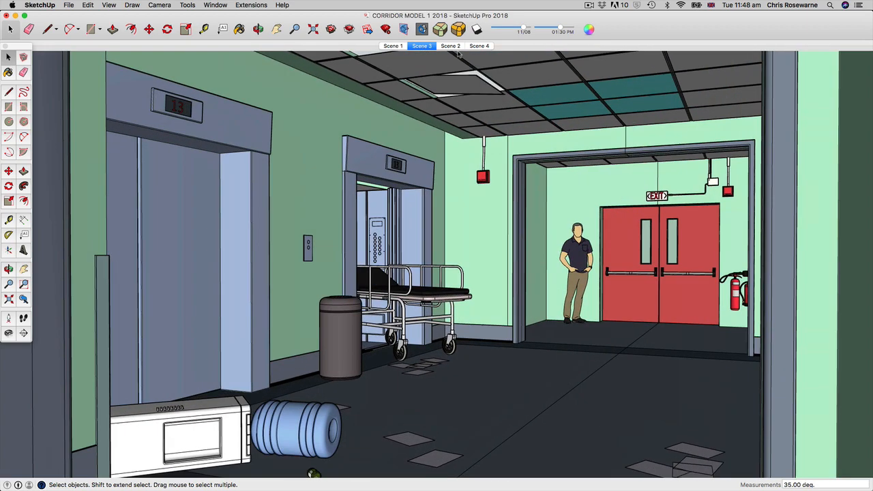
click(450, 46)
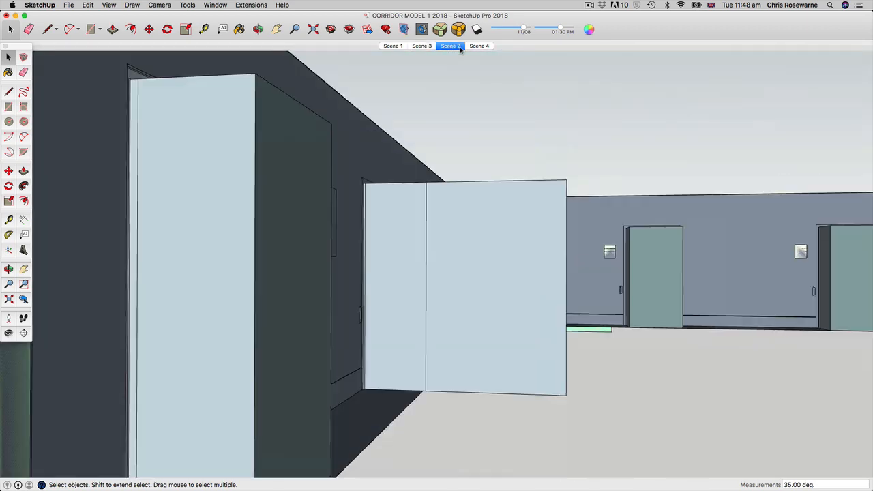
click(448, 46)
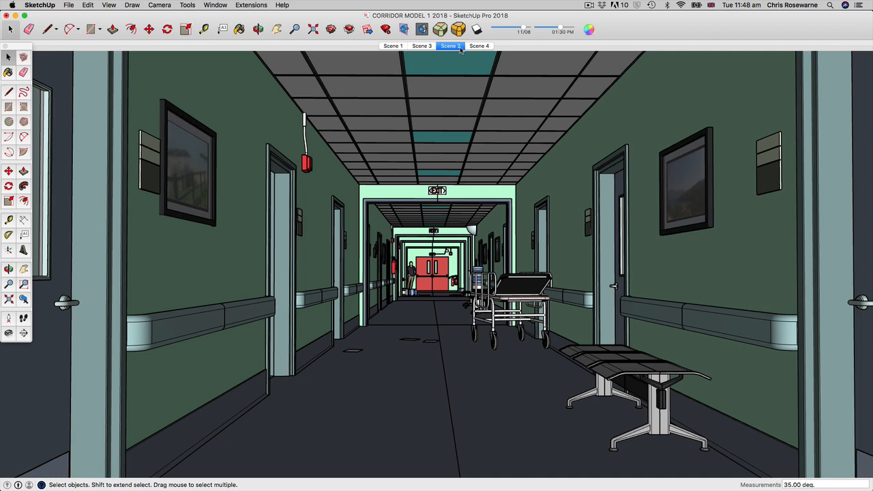
mouse_move(422, 46)
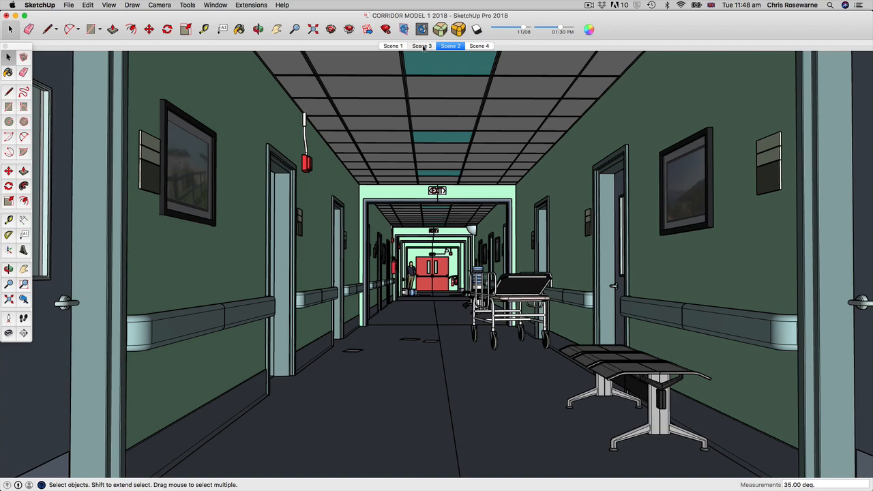
click(422, 46)
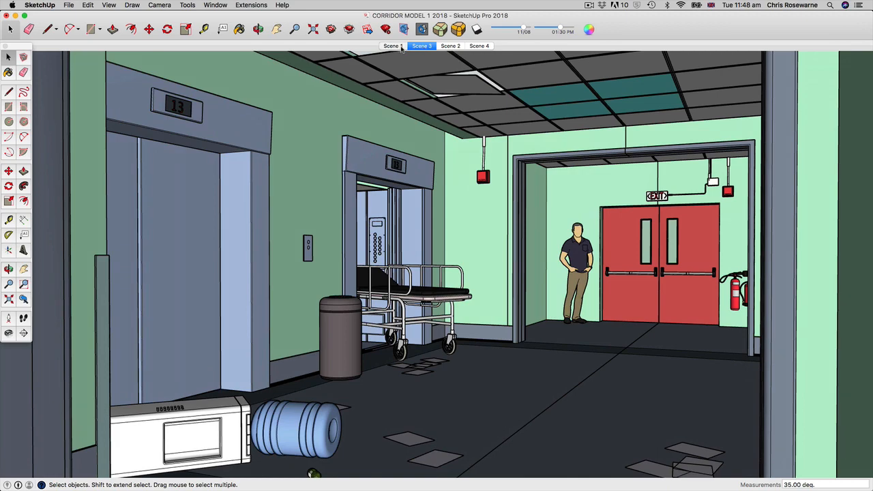
click(391, 46)
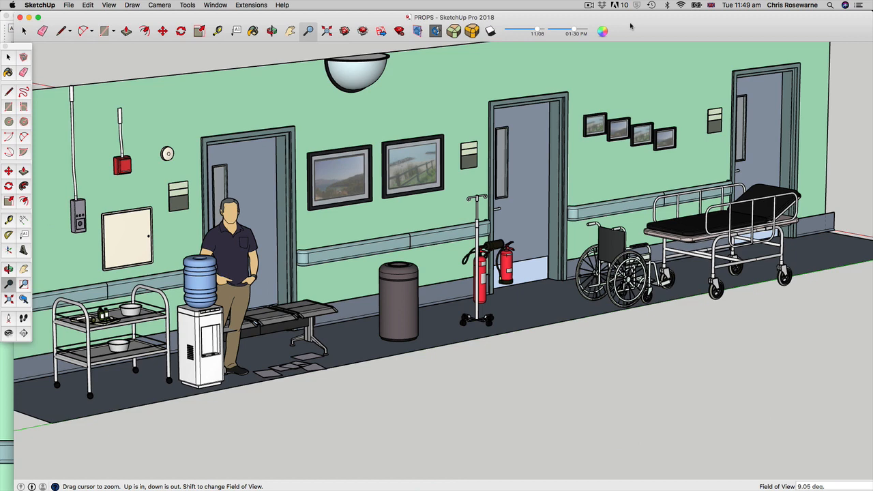
mouse_move(324, 179)
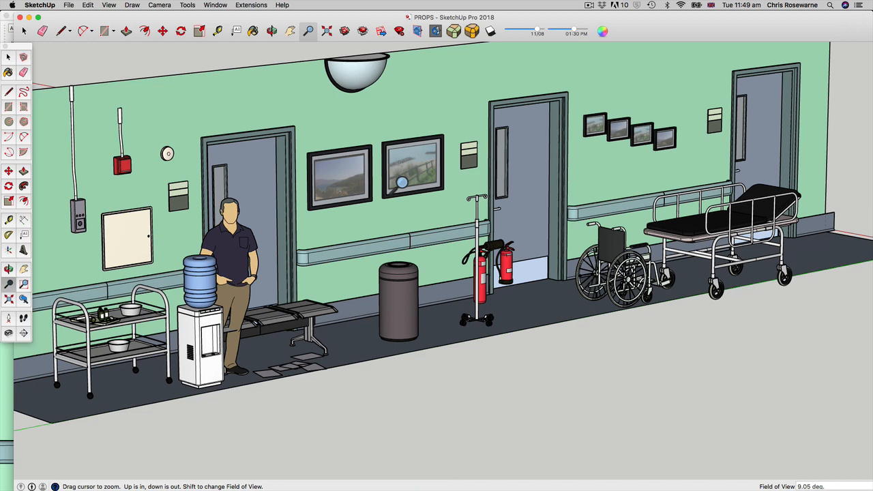
mouse_move(297, 177)
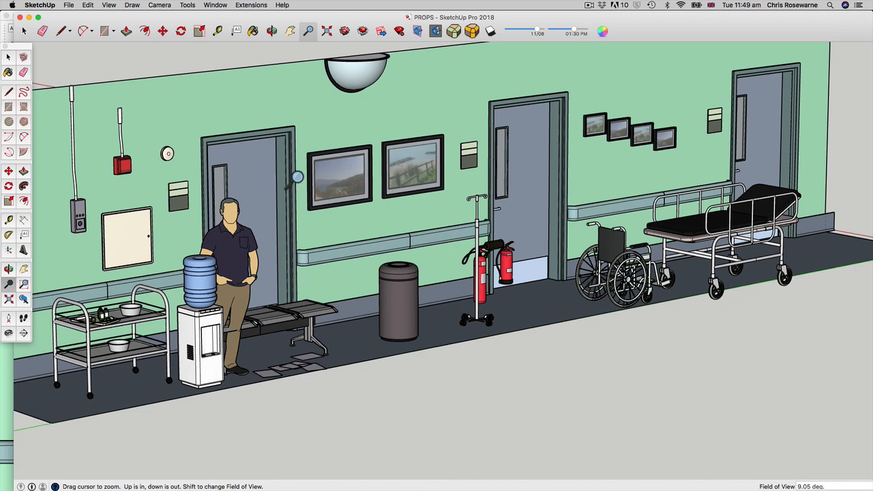
mouse_move(360, 169)
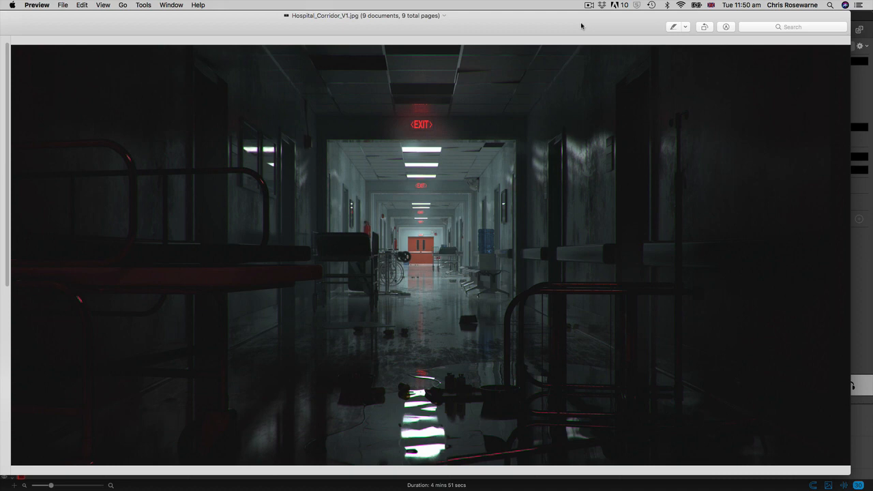
mouse_move(450, 170)
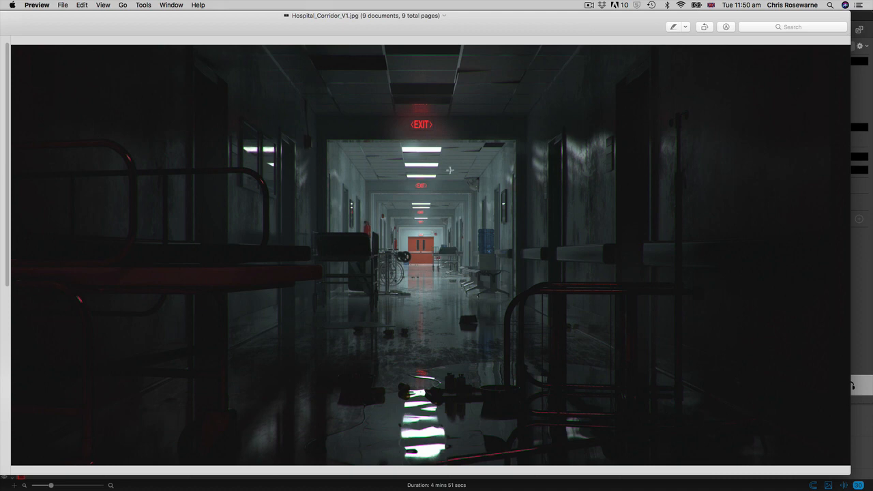
mouse_move(418, 92)
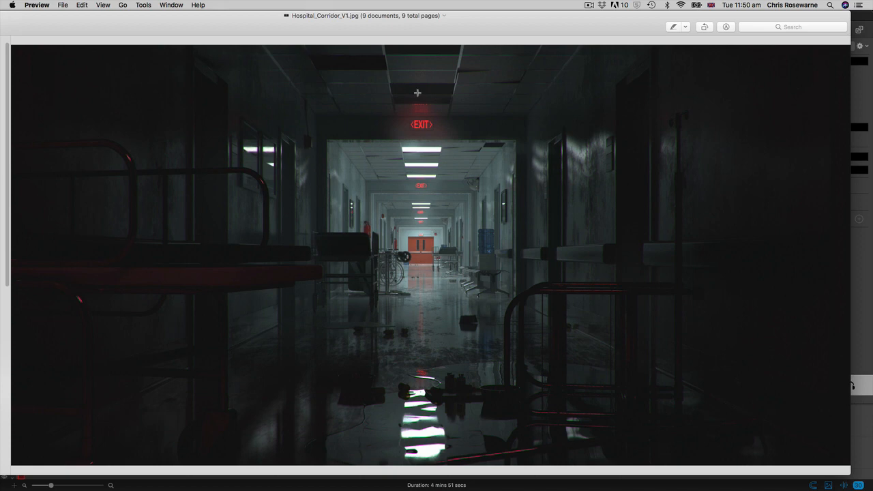
mouse_move(419, 144)
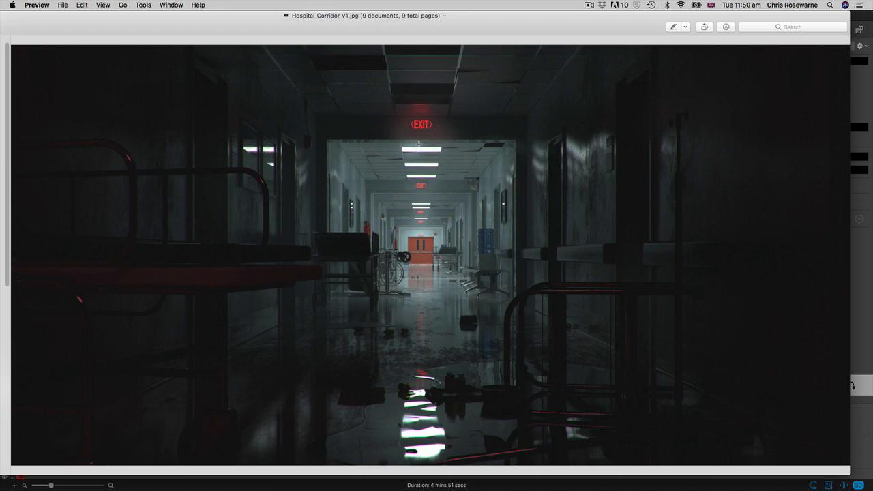
mouse_move(422, 195)
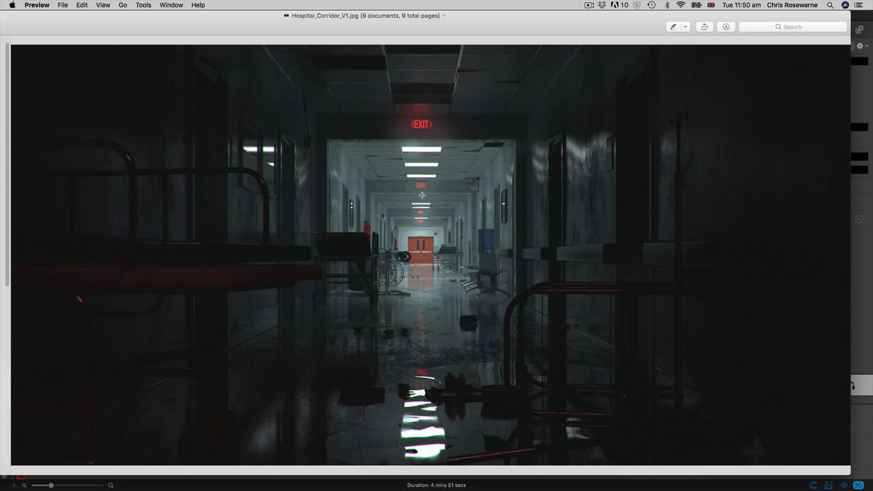
mouse_move(633, 196)
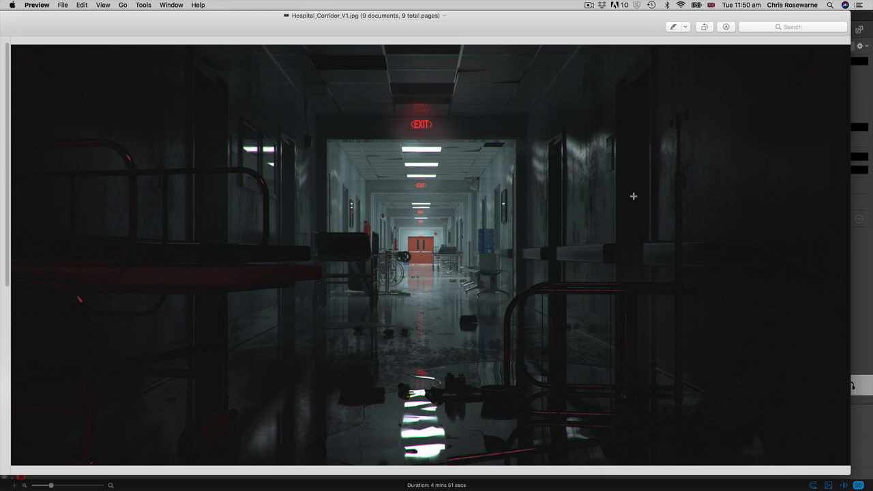
mouse_move(308, 247)
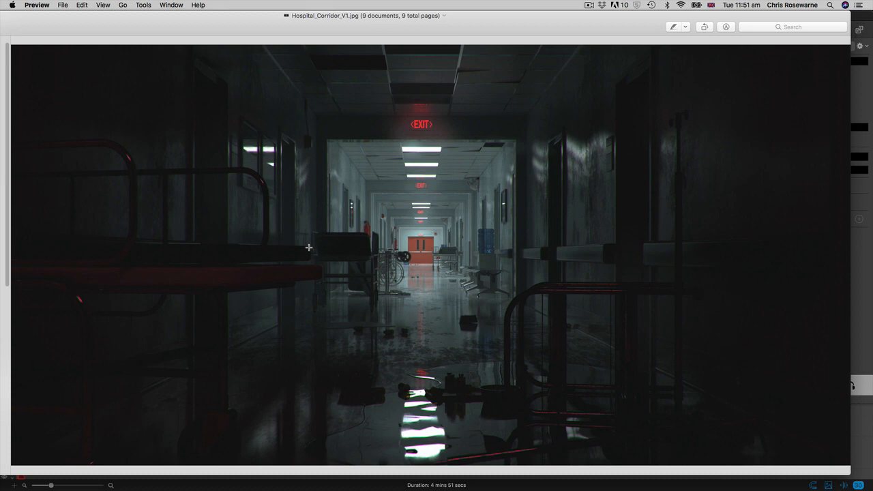
mouse_move(188, 198)
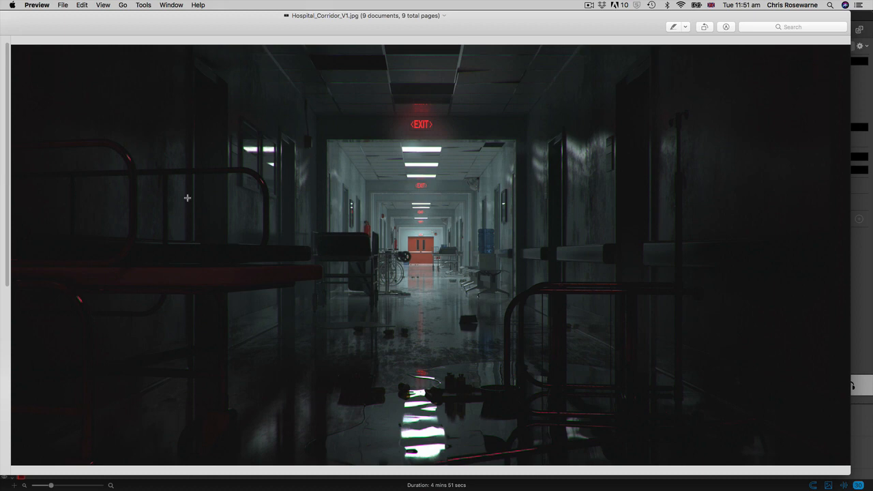
mouse_move(601, 292)
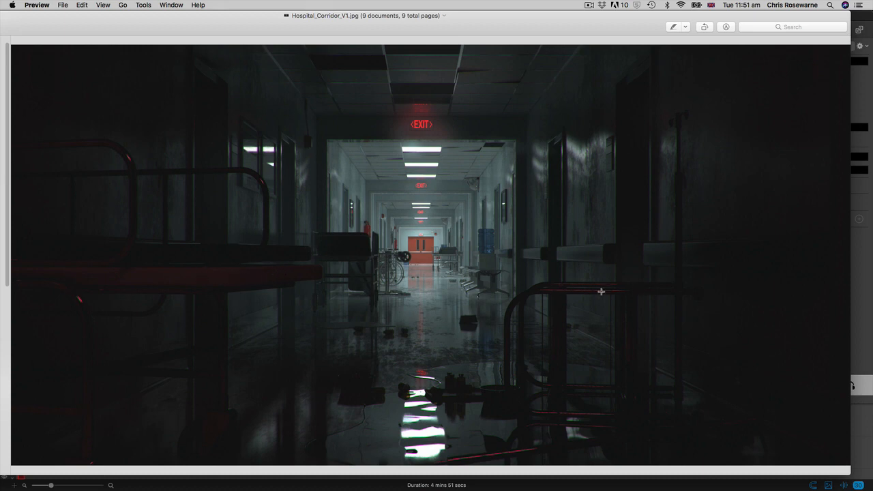
mouse_move(448, 137)
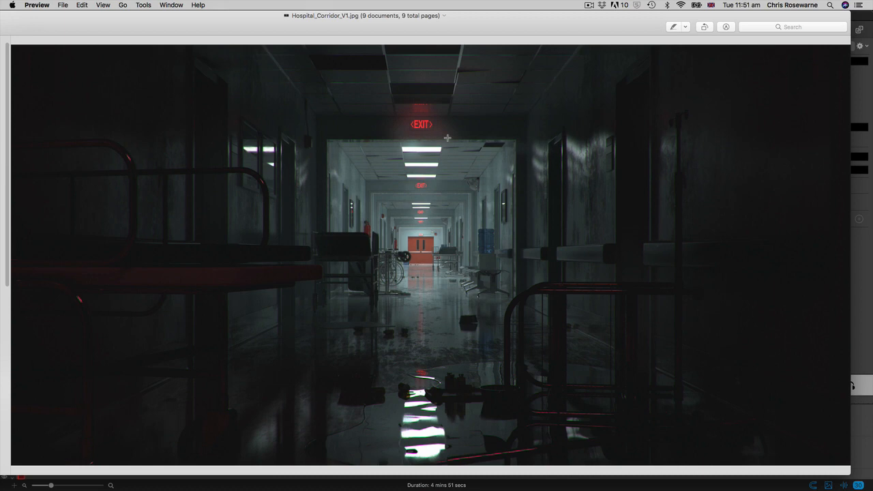
mouse_move(447, 120)
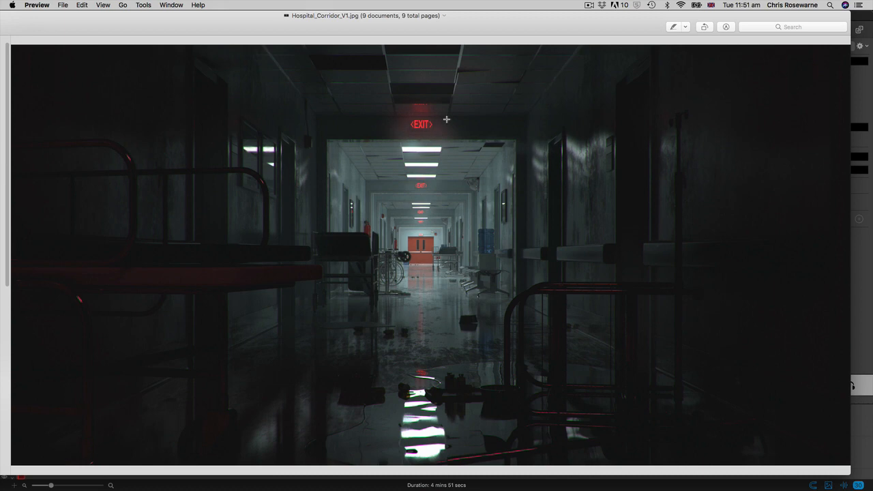
mouse_move(425, 159)
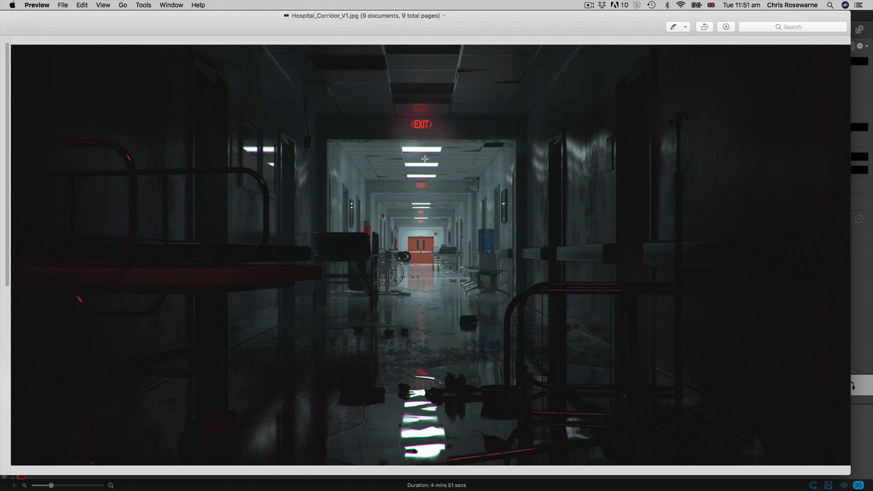
mouse_move(456, 123)
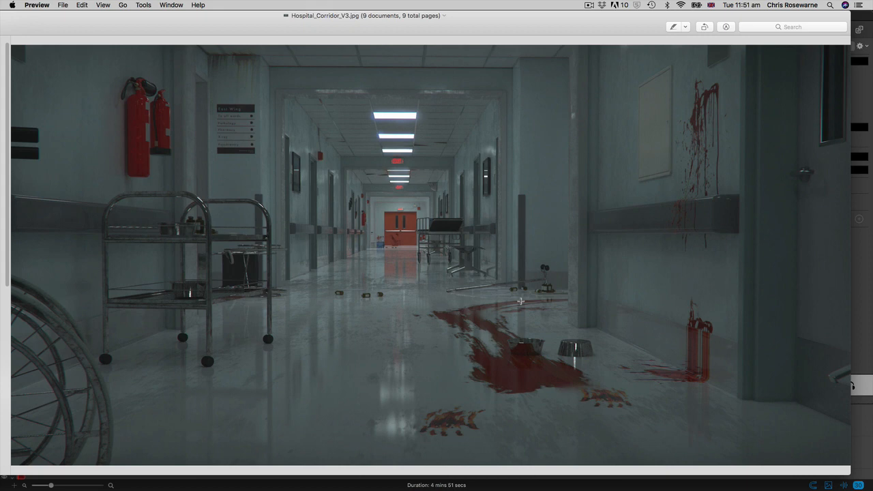
mouse_move(623, 138)
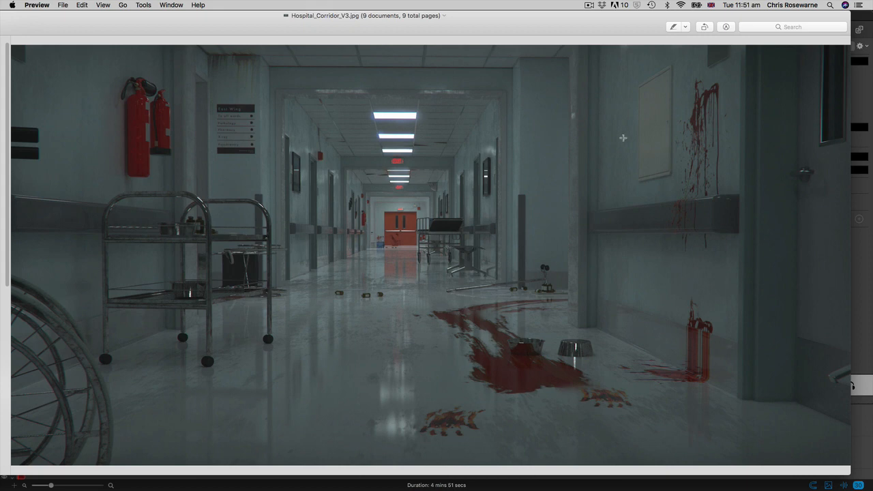
mouse_move(615, 296)
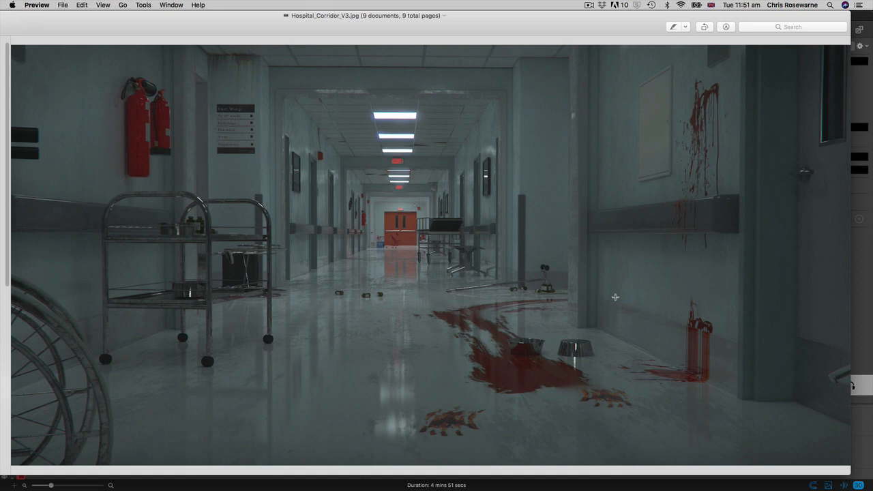
mouse_move(278, 333)
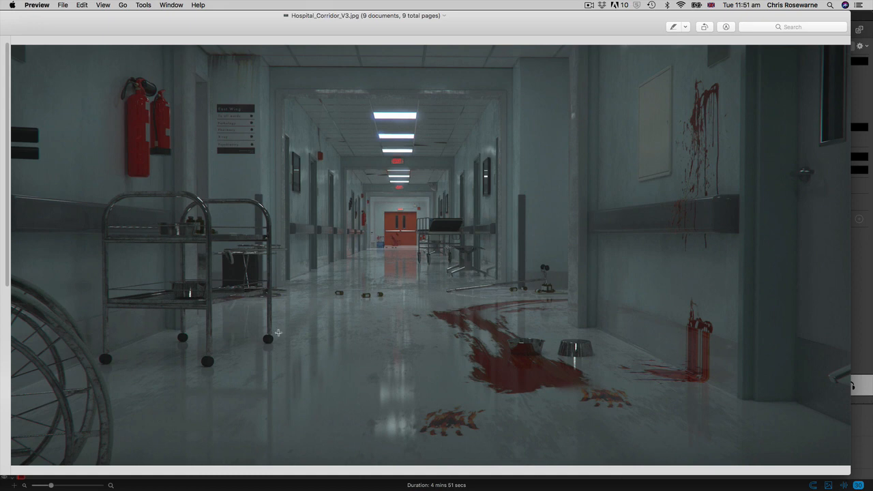
mouse_move(363, 268)
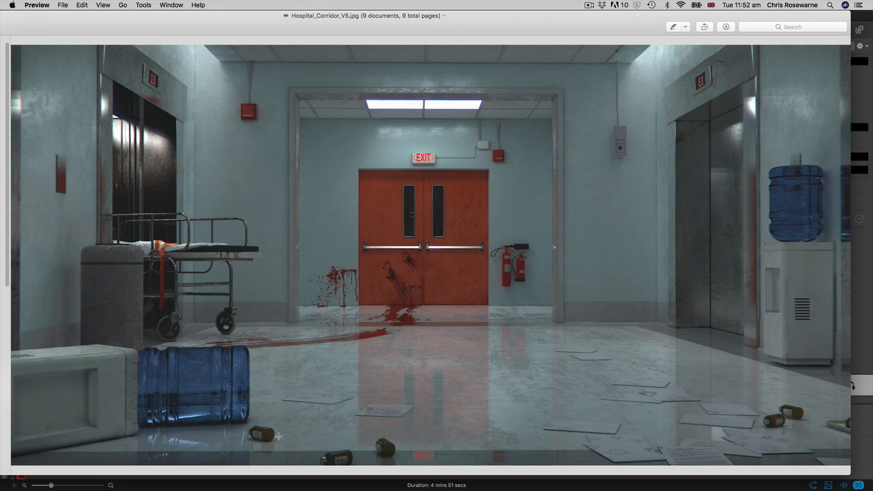
mouse_move(394, 312)
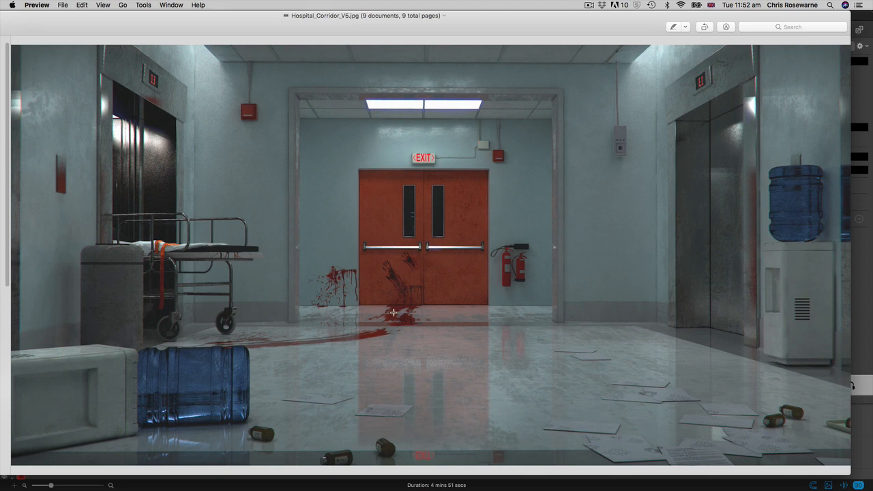
mouse_move(646, 440)
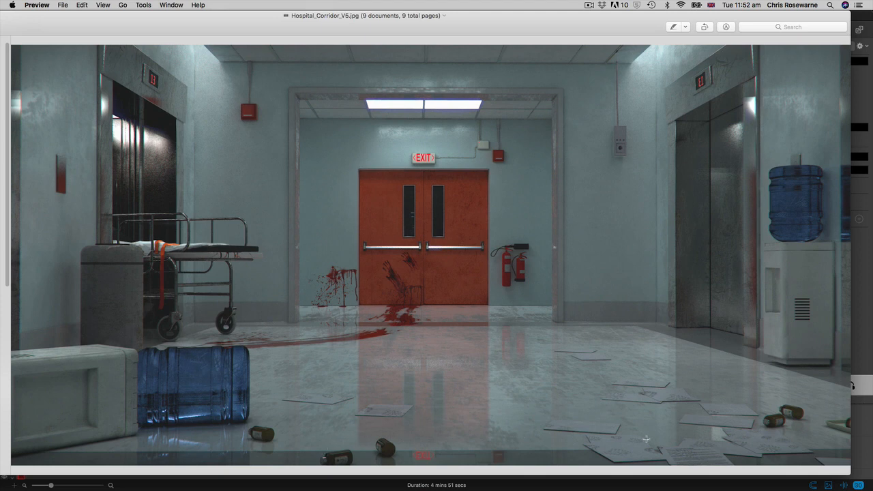
mouse_move(331, 334)
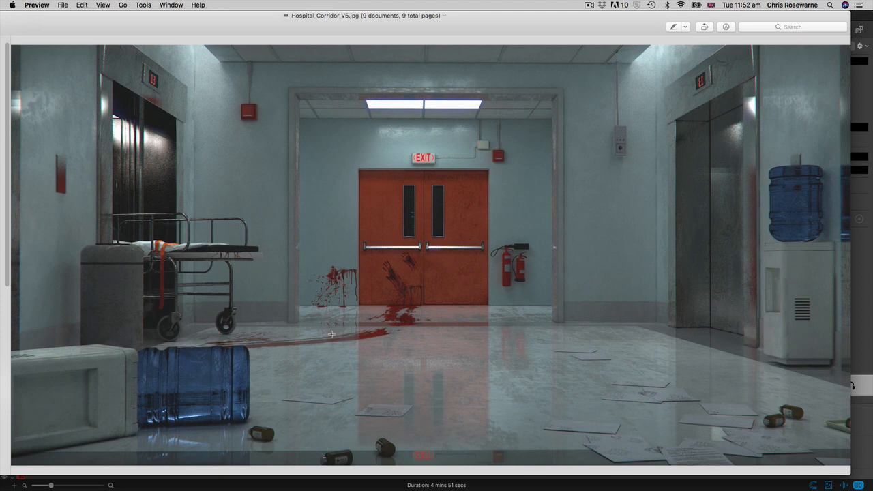
mouse_move(225, 277)
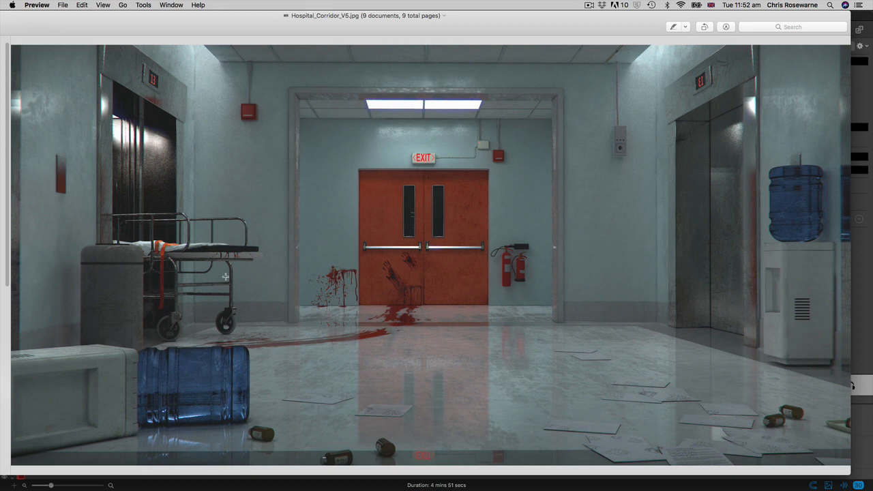
mouse_move(165, 302)
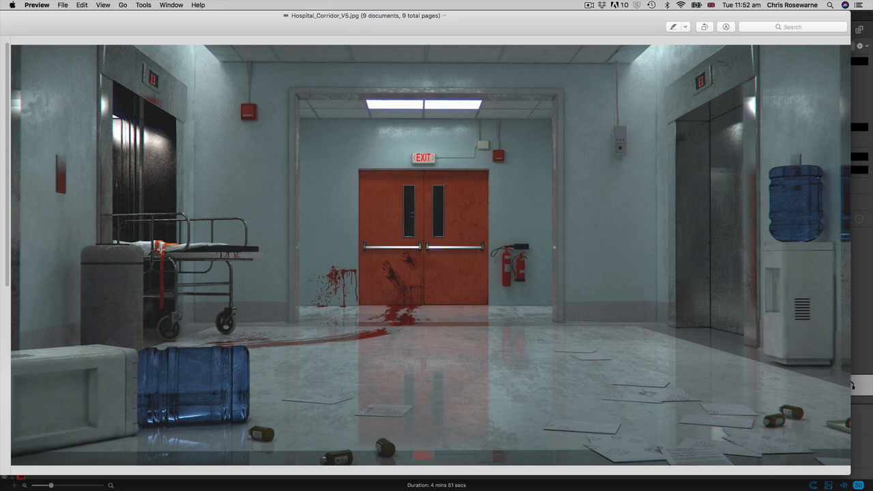
mouse_move(163, 281)
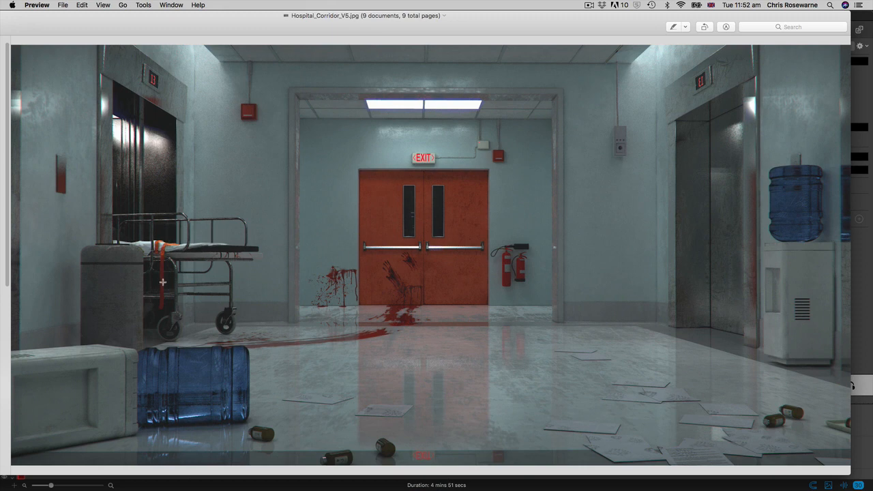
mouse_move(223, 328)
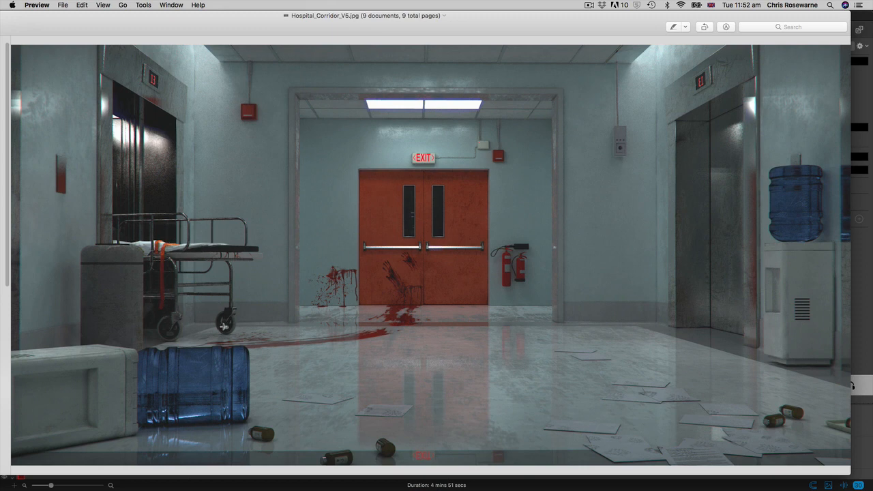
mouse_move(653, 278)
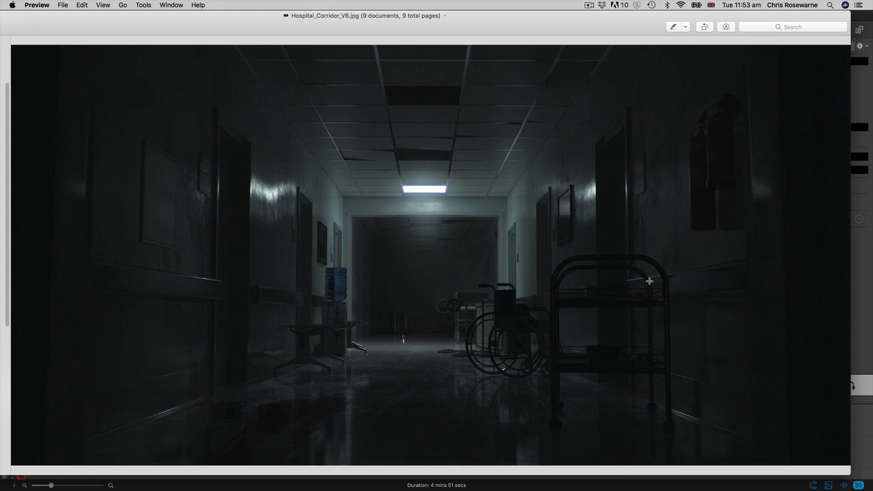
mouse_move(340, 209)
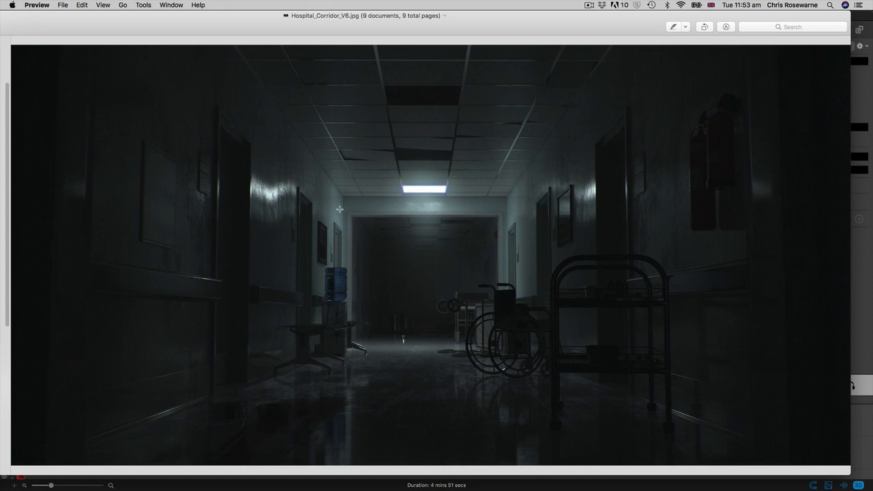
mouse_move(614, 208)
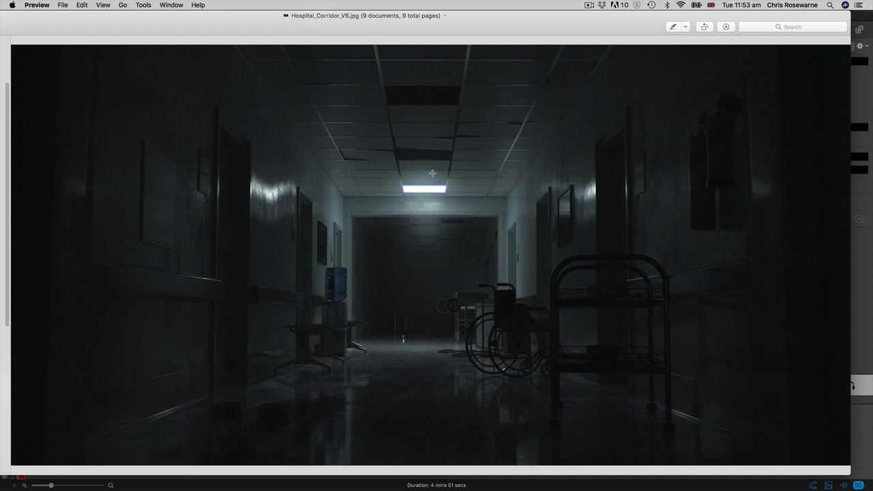
mouse_move(413, 200)
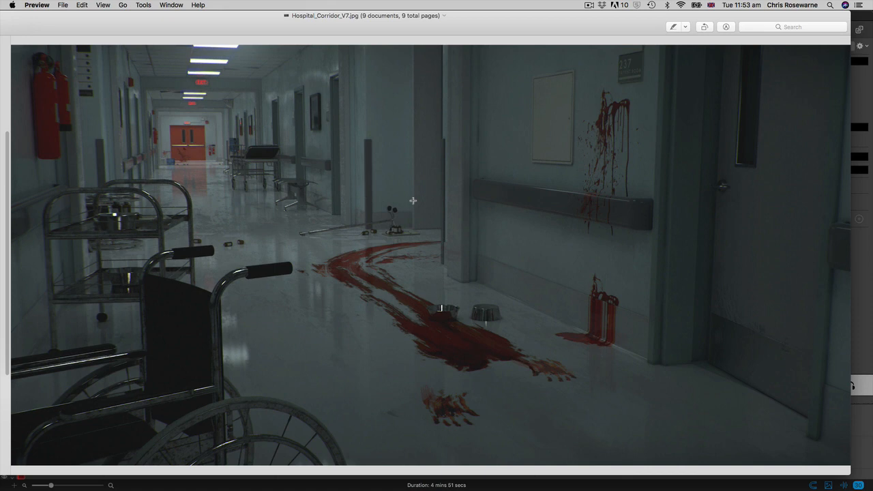
mouse_move(206, 139)
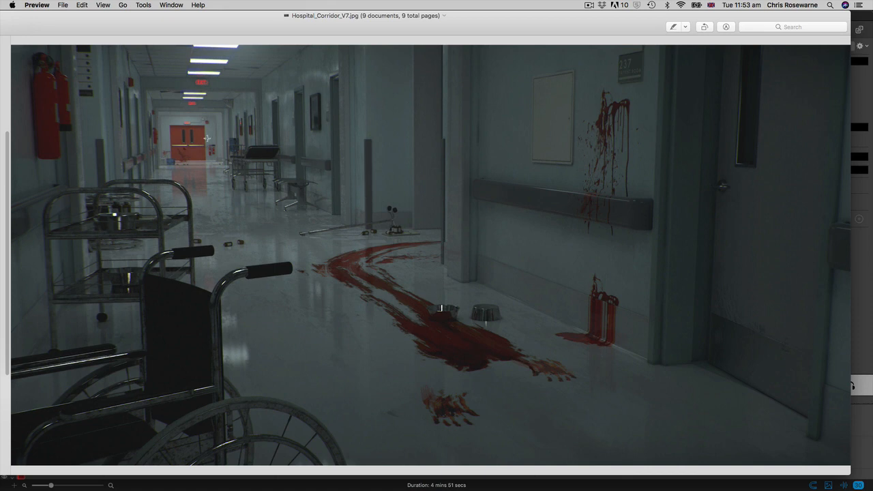
mouse_move(373, 225)
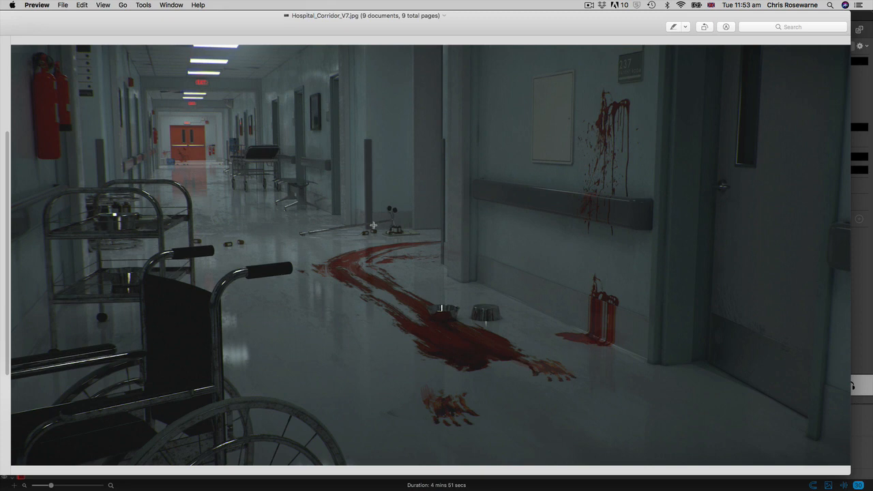
mouse_move(701, 321)
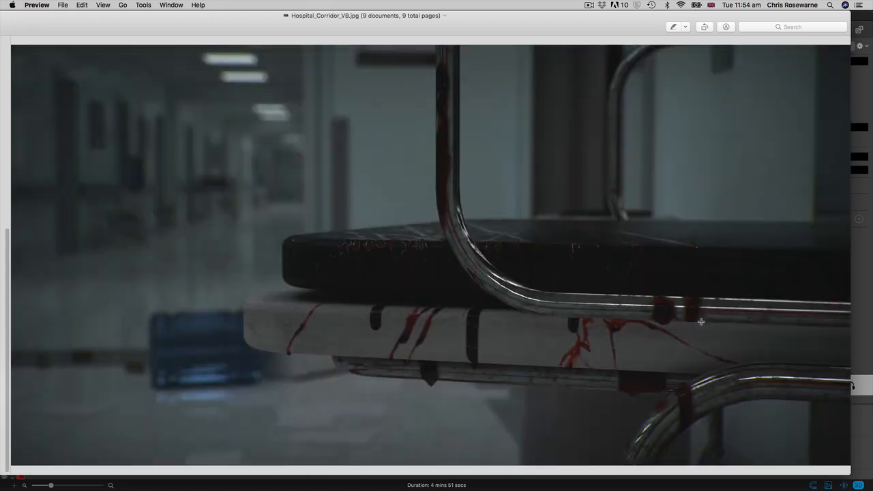
mouse_move(459, 329)
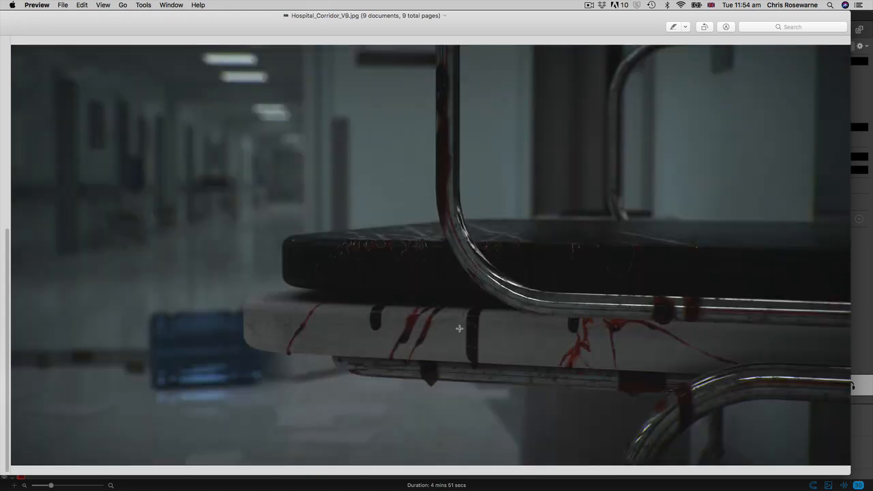